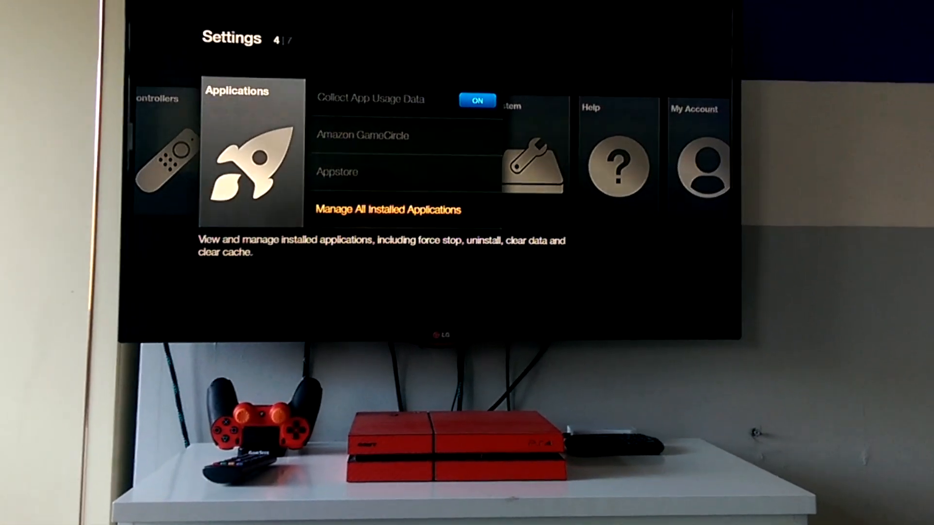
# Browse all installed applications and scroll down to find Llama.
pyautogui.click(387, 209)
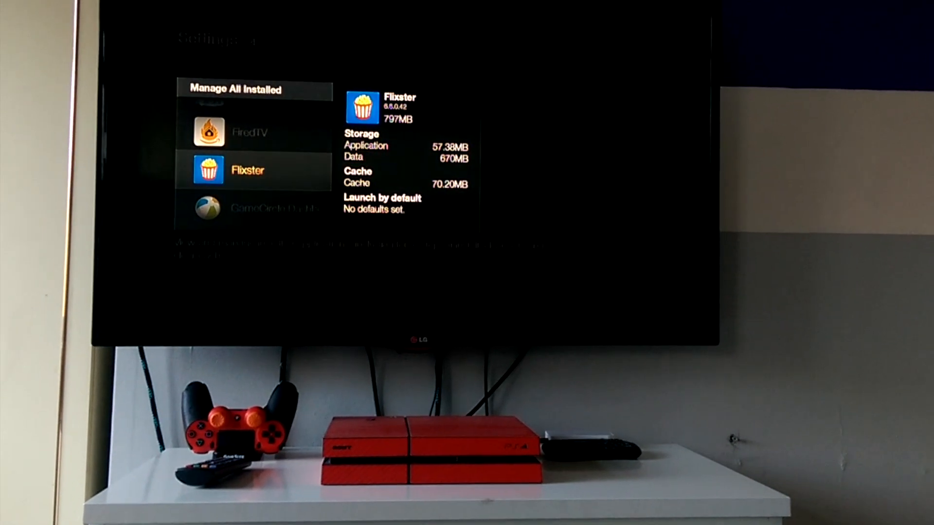
pyautogui.scroll(-3)
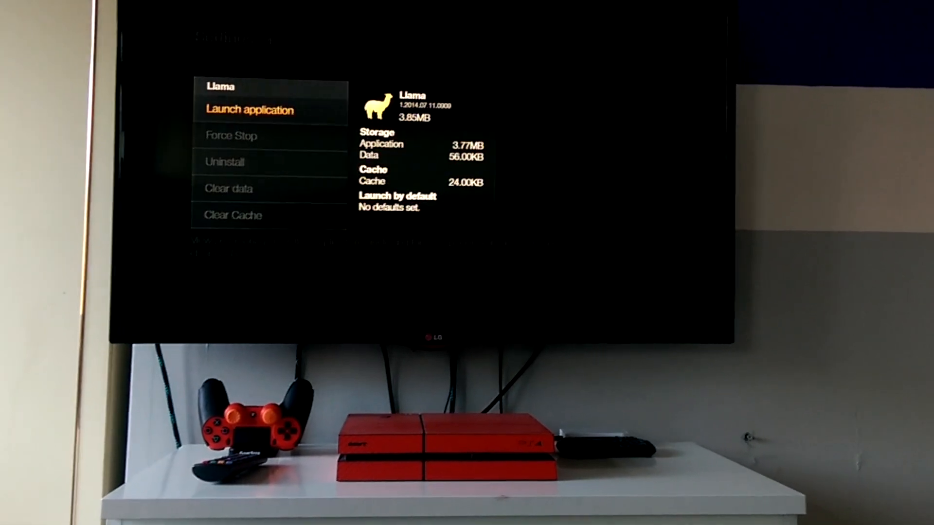
# Launch Llama and begin adding a condition to New Event 12.
pyautogui.click(249, 110)
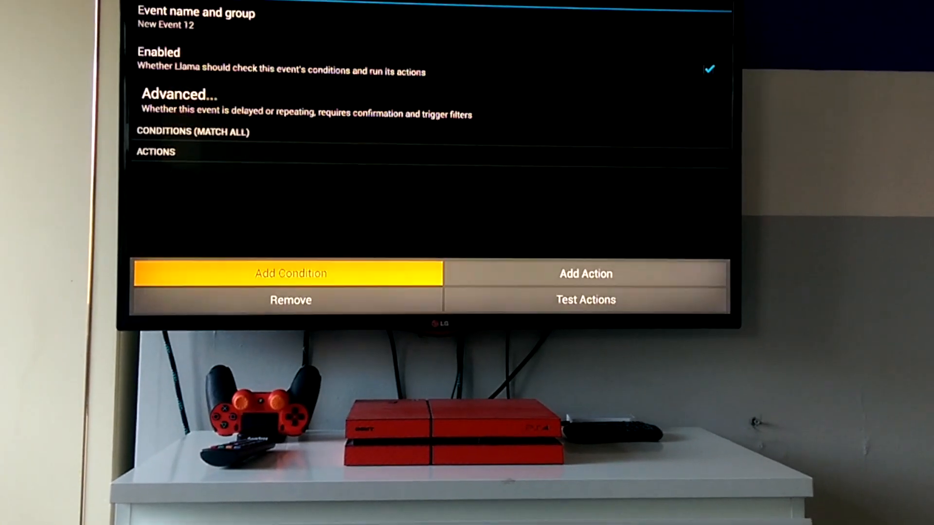
pyautogui.click(290, 273)
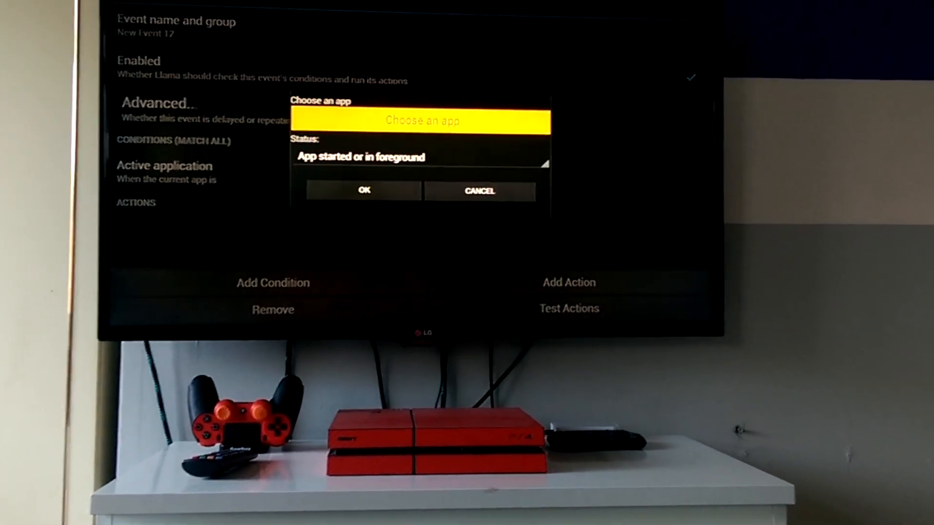
# Choose IkonoTV as the triggering active application and confirm the condition.
pyautogui.click(421, 120)
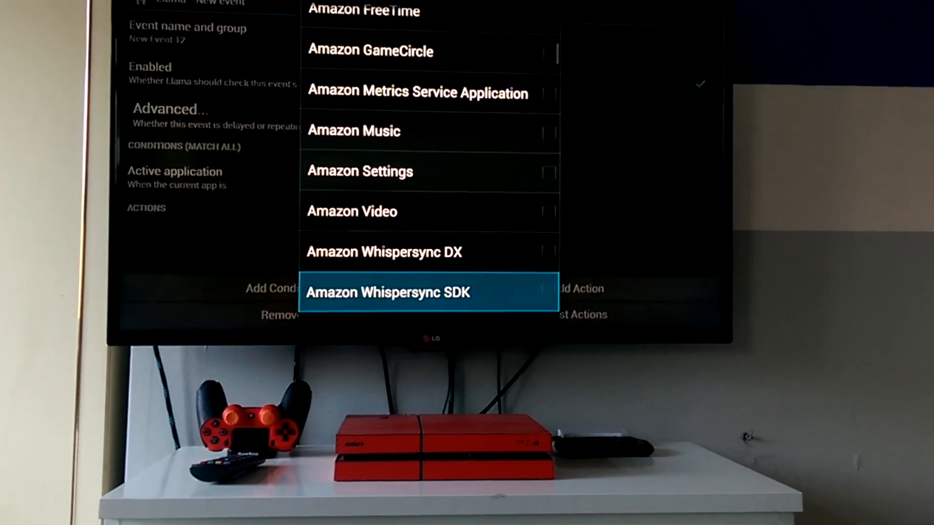
pyautogui.scroll(-3)
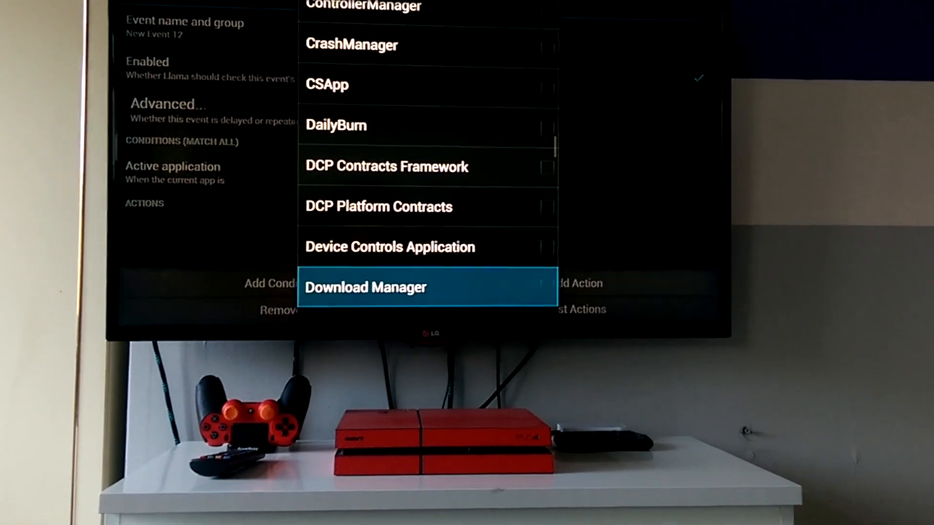
pyautogui.scroll(-3)
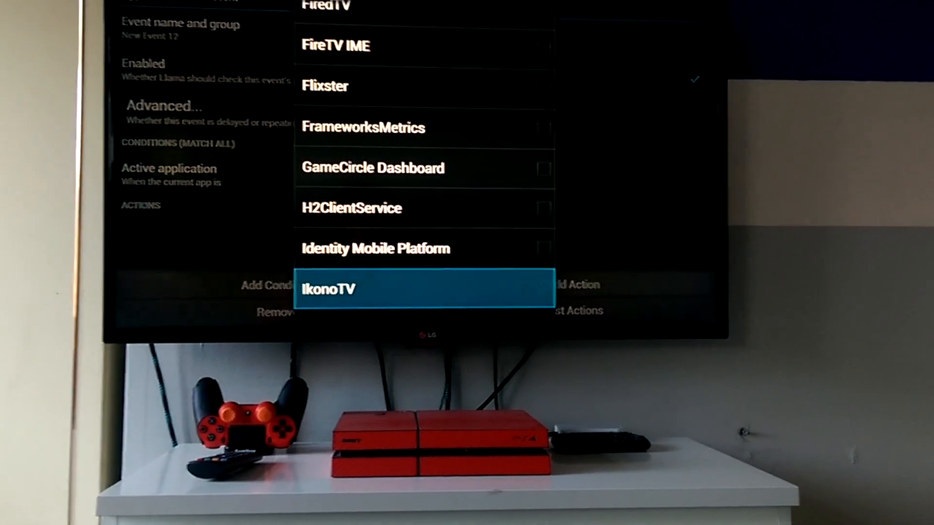
pyautogui.click(424, 290)
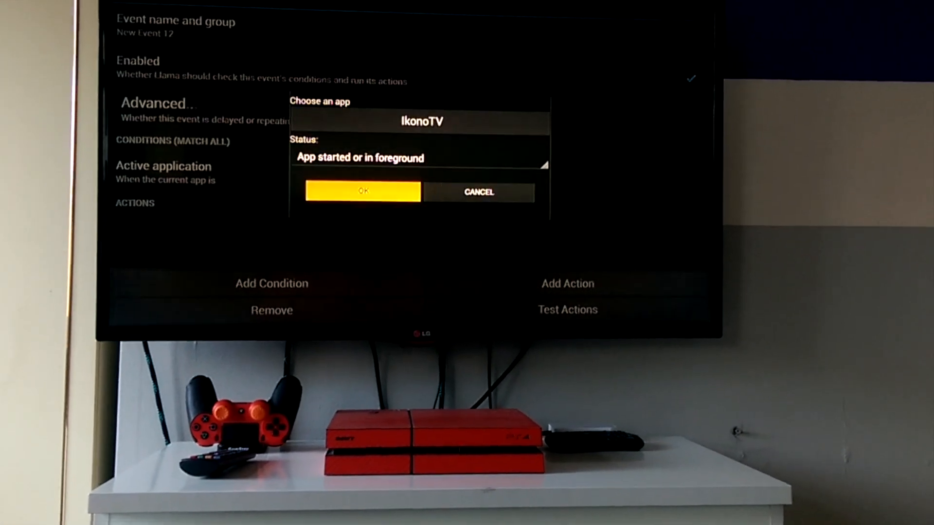
pyautogui.click(362, 191)
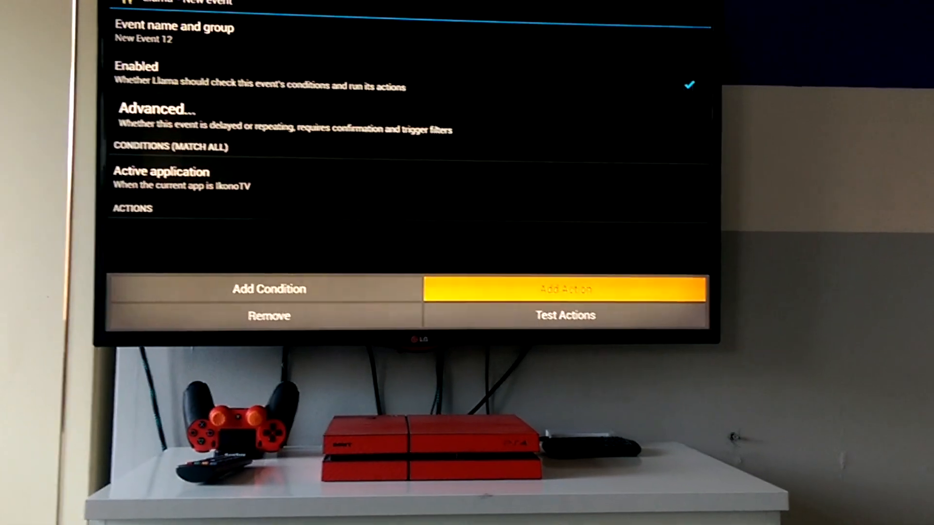
# Add a Kill Application action, accept the warning and target IkonoTV.
pyautogui.click(564, 290)
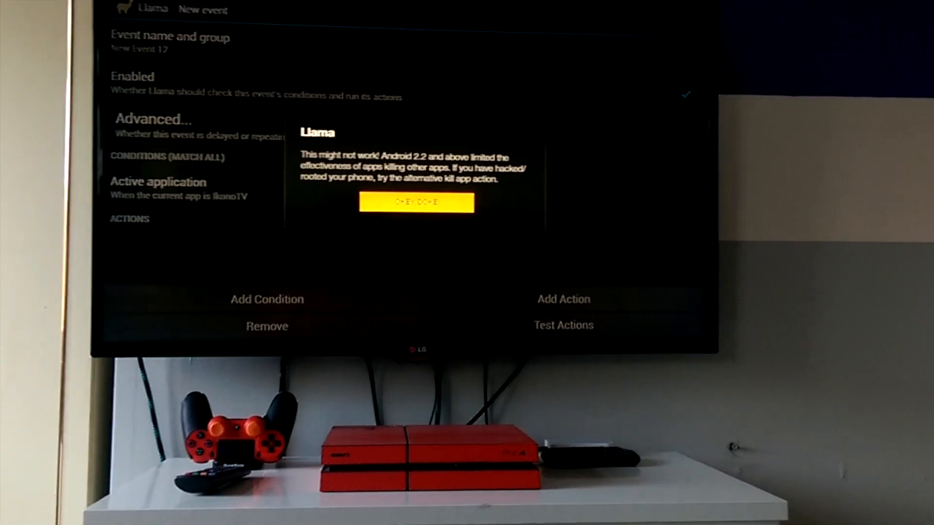
pyautogui.click(415, 203)
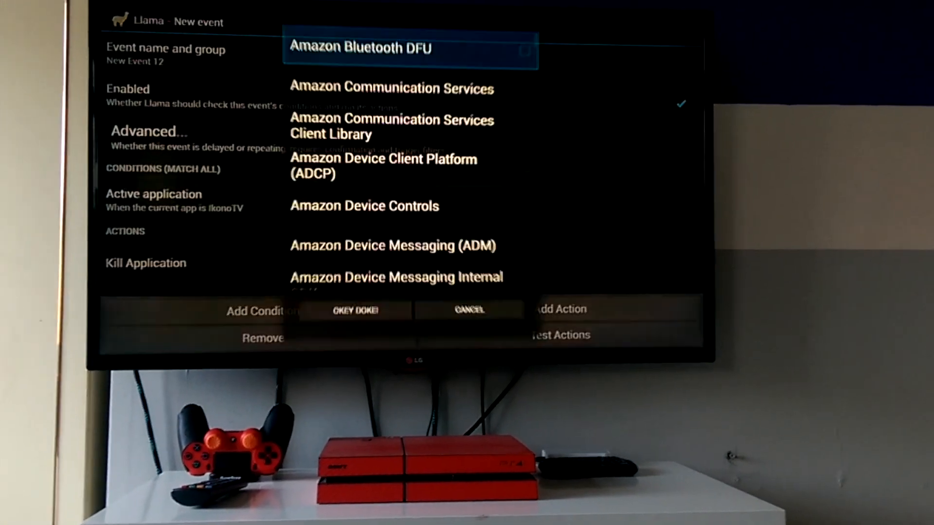
pyautogui.scroll(-3)
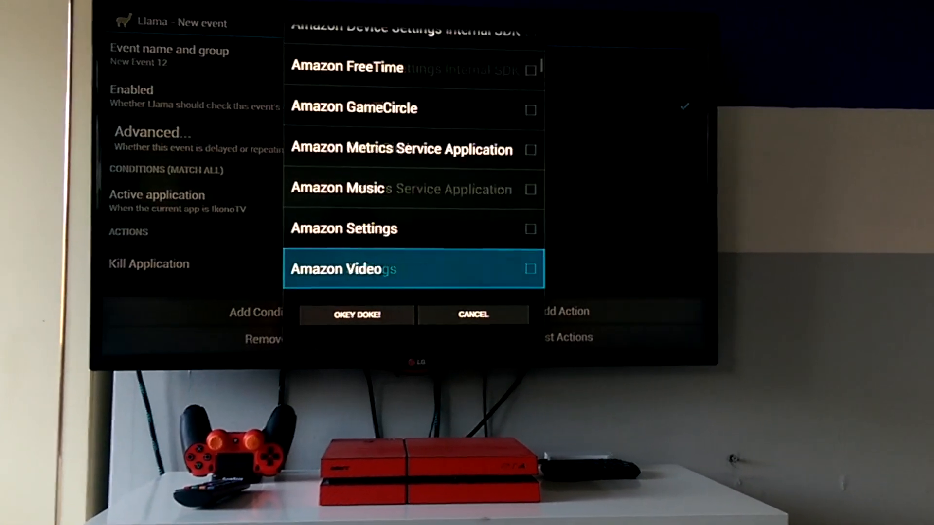
pyautogui.scroll(-3)
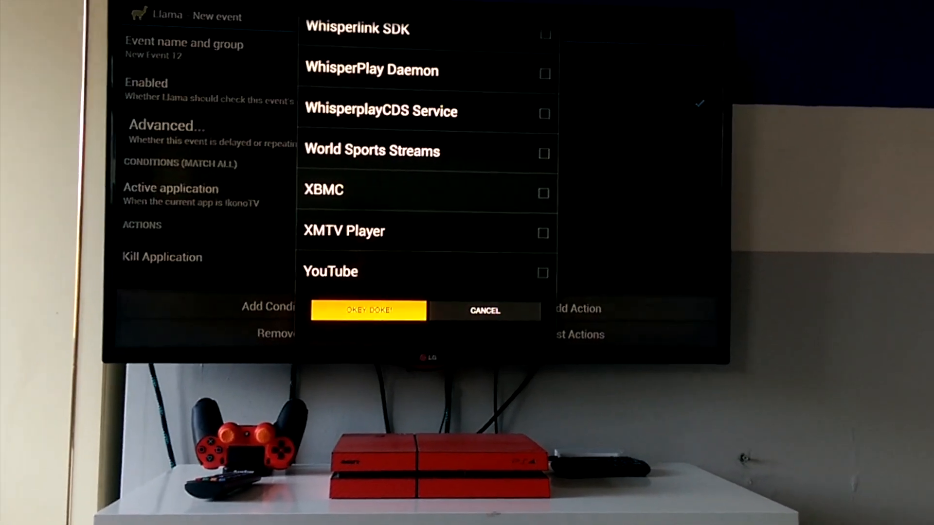
pyautogui.click(367, 310)
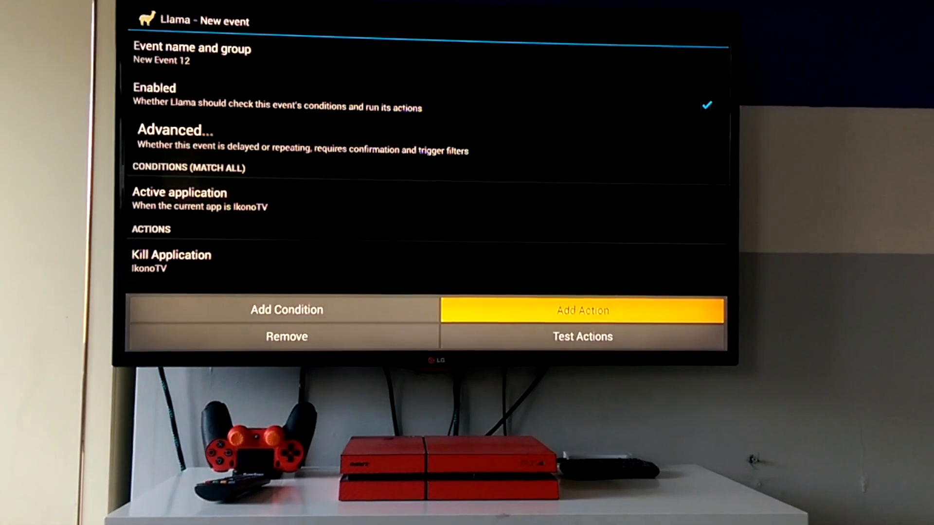
# Add a Run Application action and browse the app list for XBMC.
pyautogui.click(582, 309)
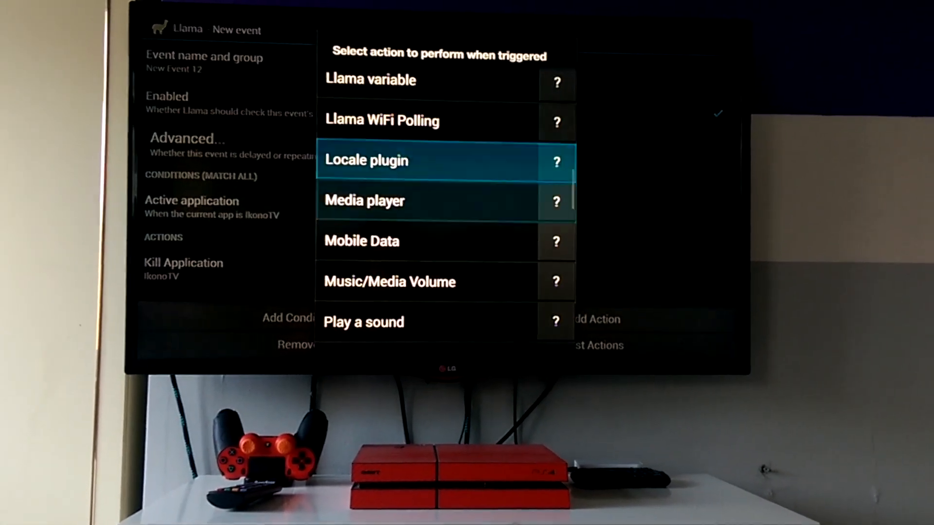
pyautogui.scroll(-3)
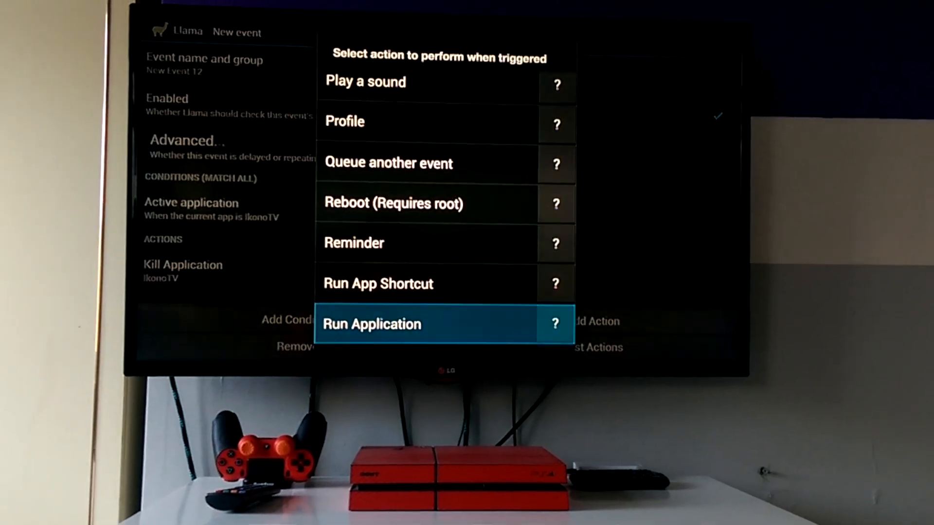
pyautogui.click(371, 324)
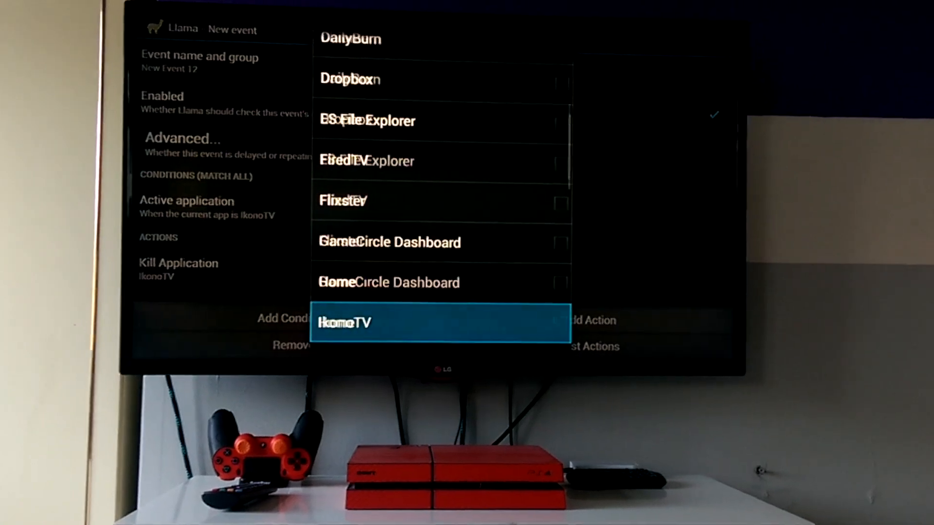
pyautogui.scroll(-3)
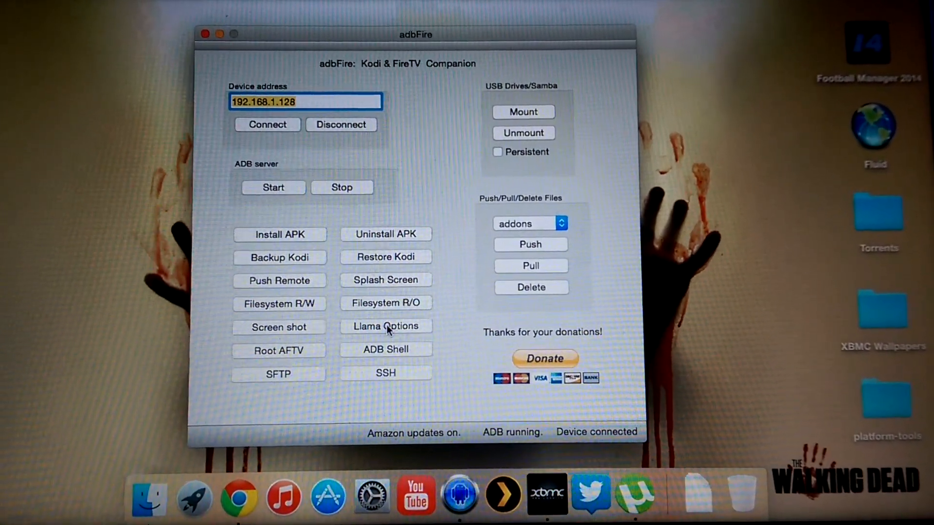
# Bring up adbFire's Llama Options dialog.
pyautogui.click(386, 325)
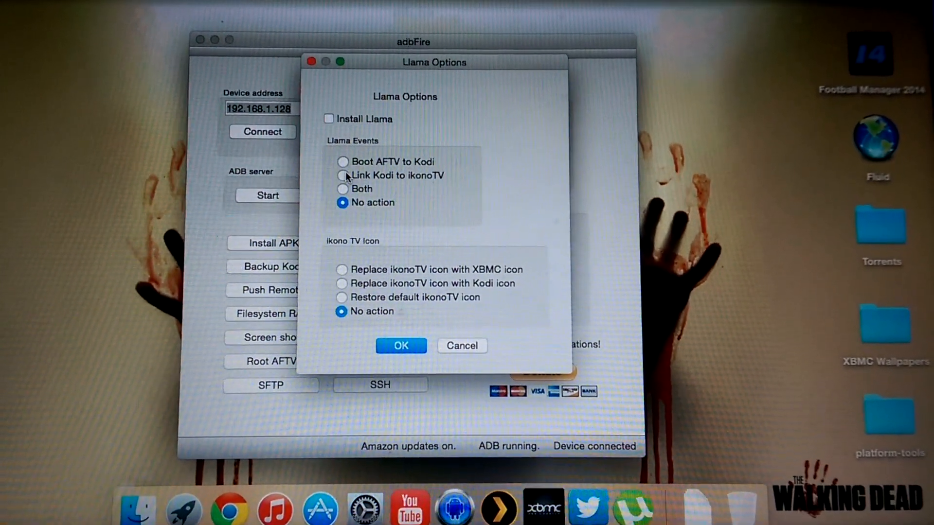
# Choose Link Kodi to ikonoTV and Replace ikonoTV icon with Kodi icon, then close the dialog.
pyautogui.click(342, 176)
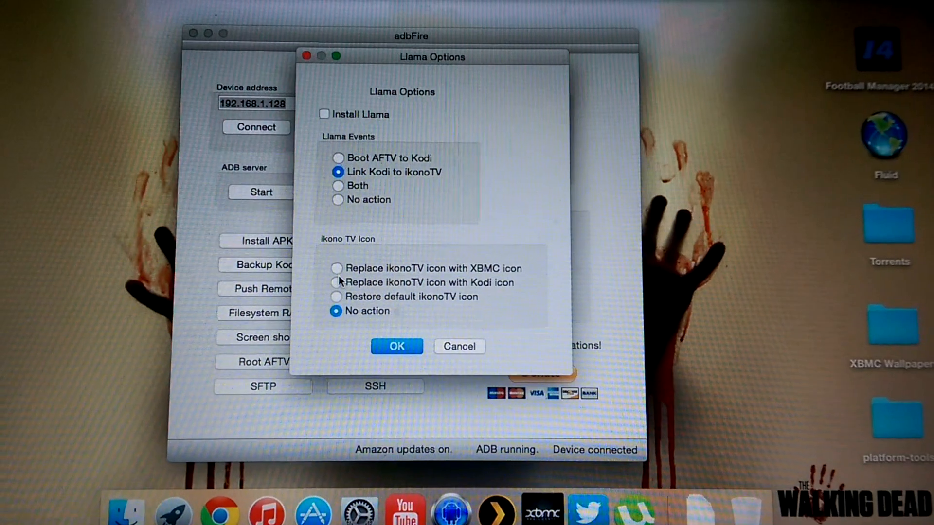
pyautogui.click(337, 283)
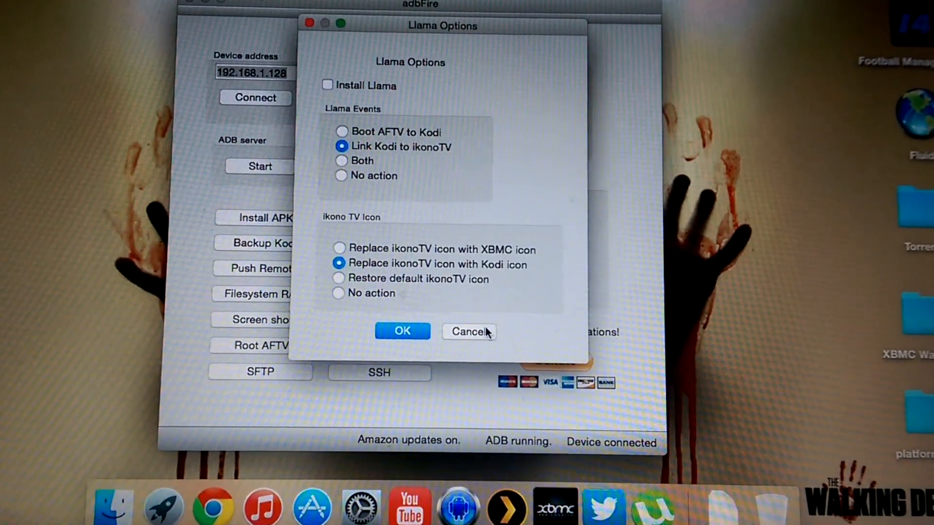
pyautogui.click(402, 331)
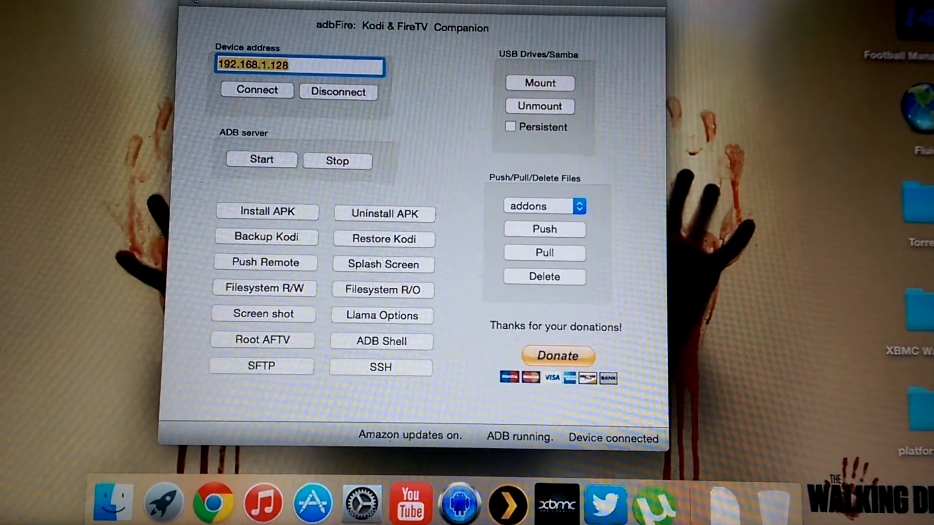